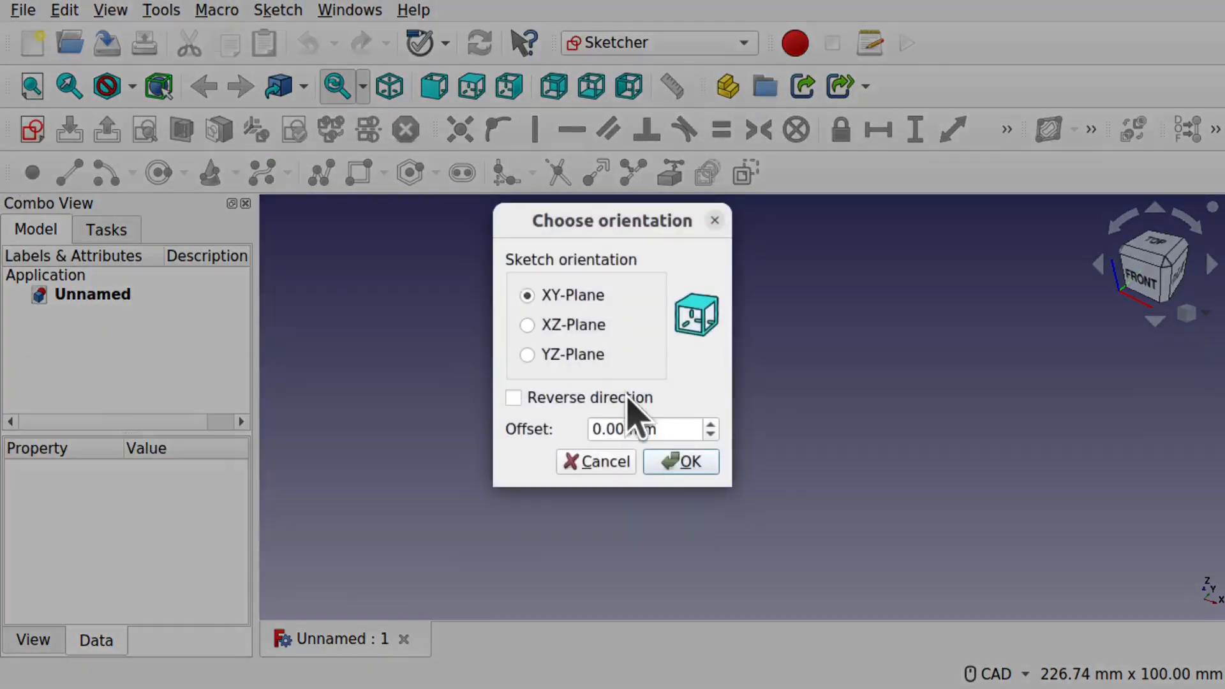
Place the new sketch on the XY plane.
click(682, 462)
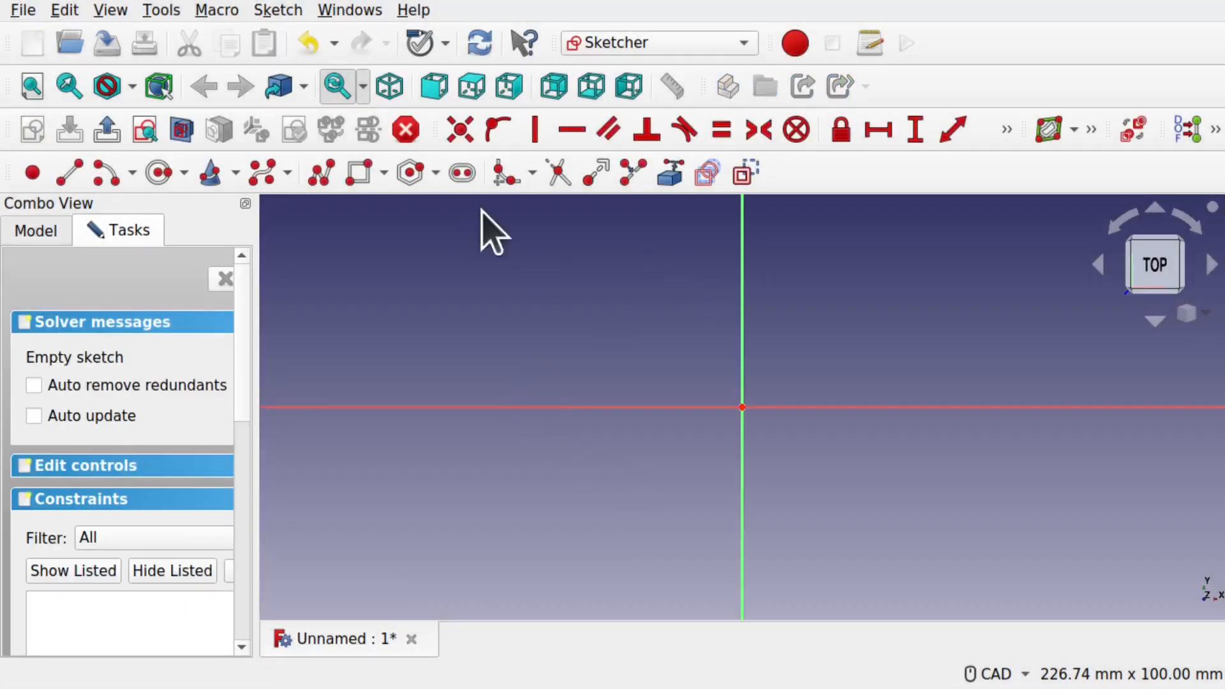
mouse_move(319, 173)
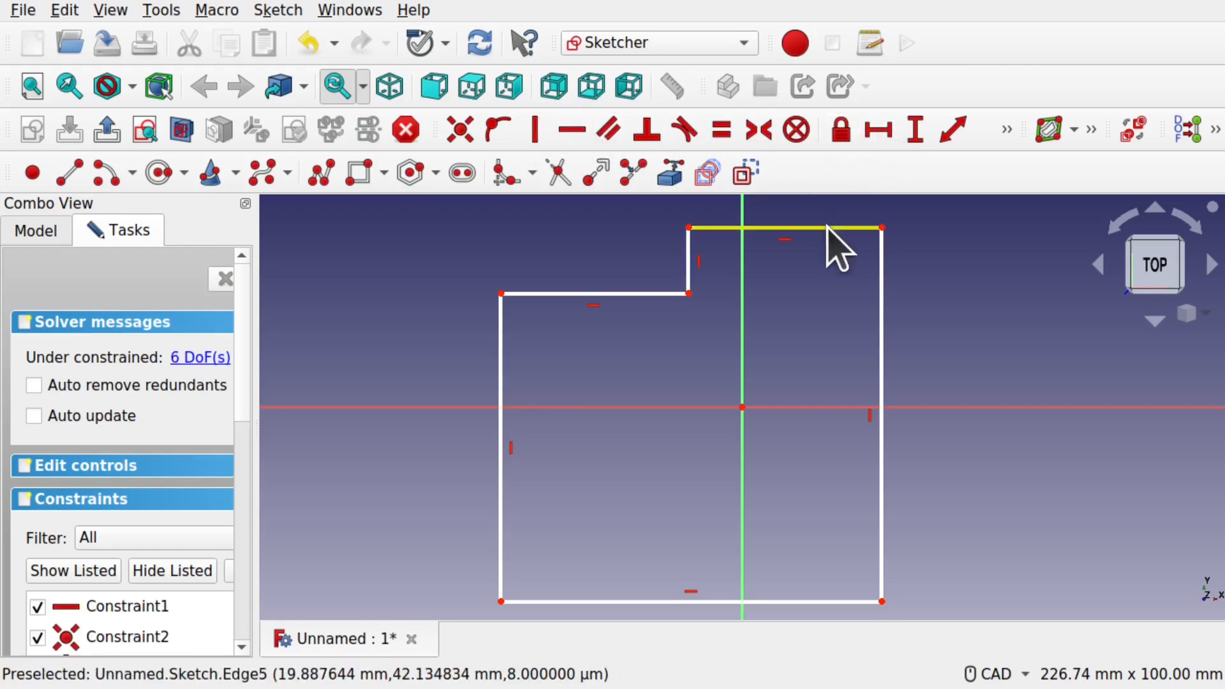
Constrain the top edge to 50 mm under the name LengthA.
click(880, 130)
text(50)
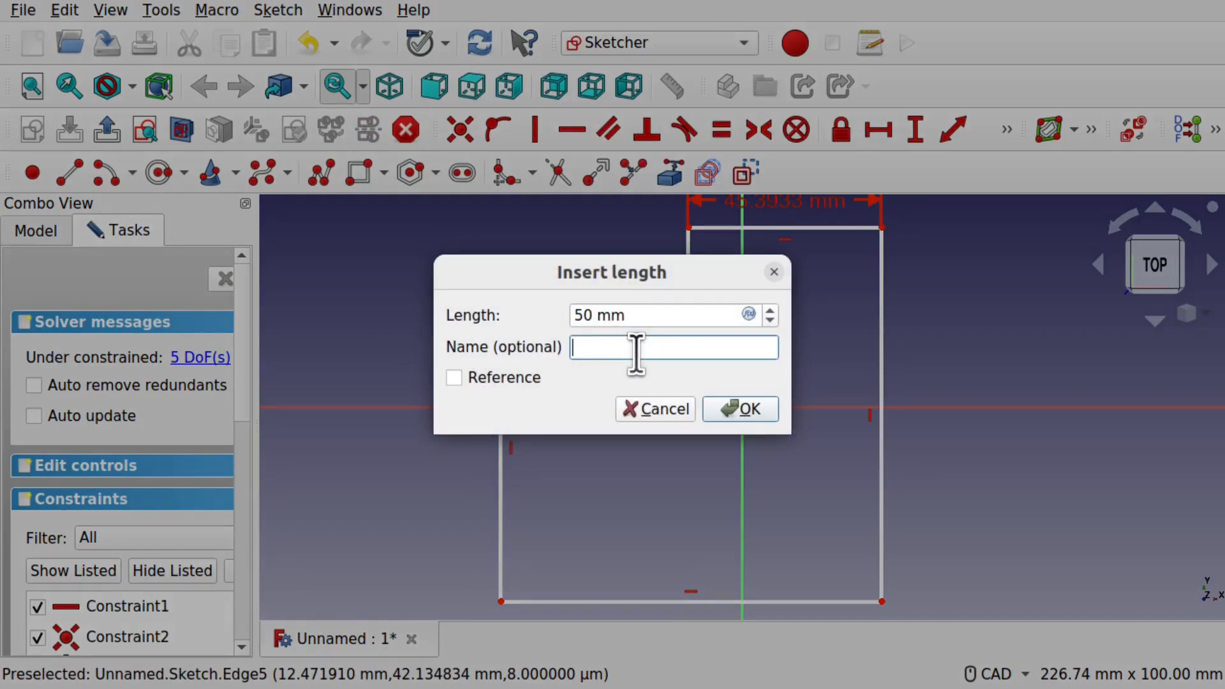
mouse_move(691, 365)
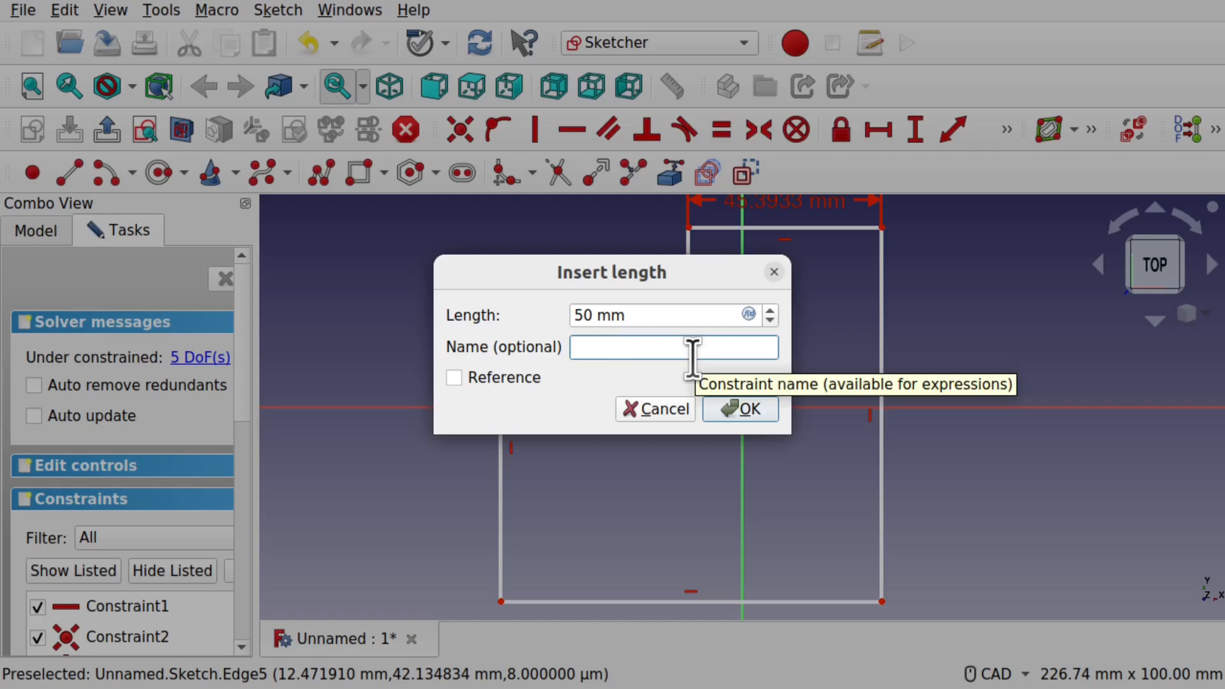
text(leng)
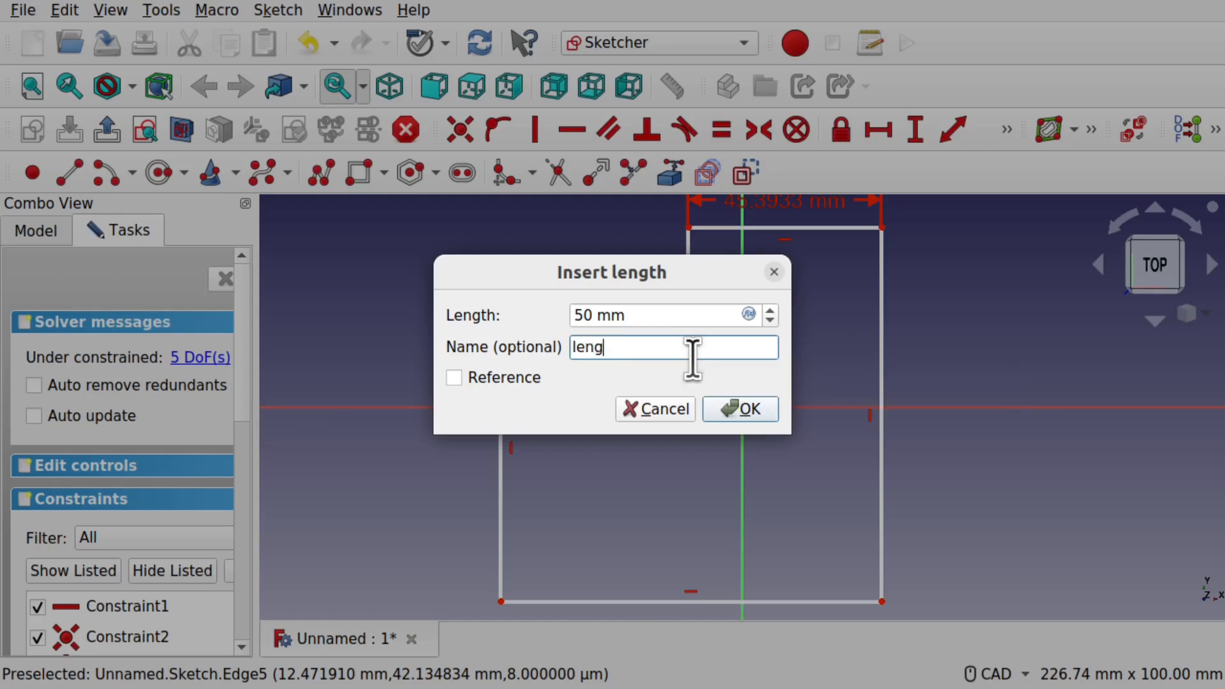
text(thA)
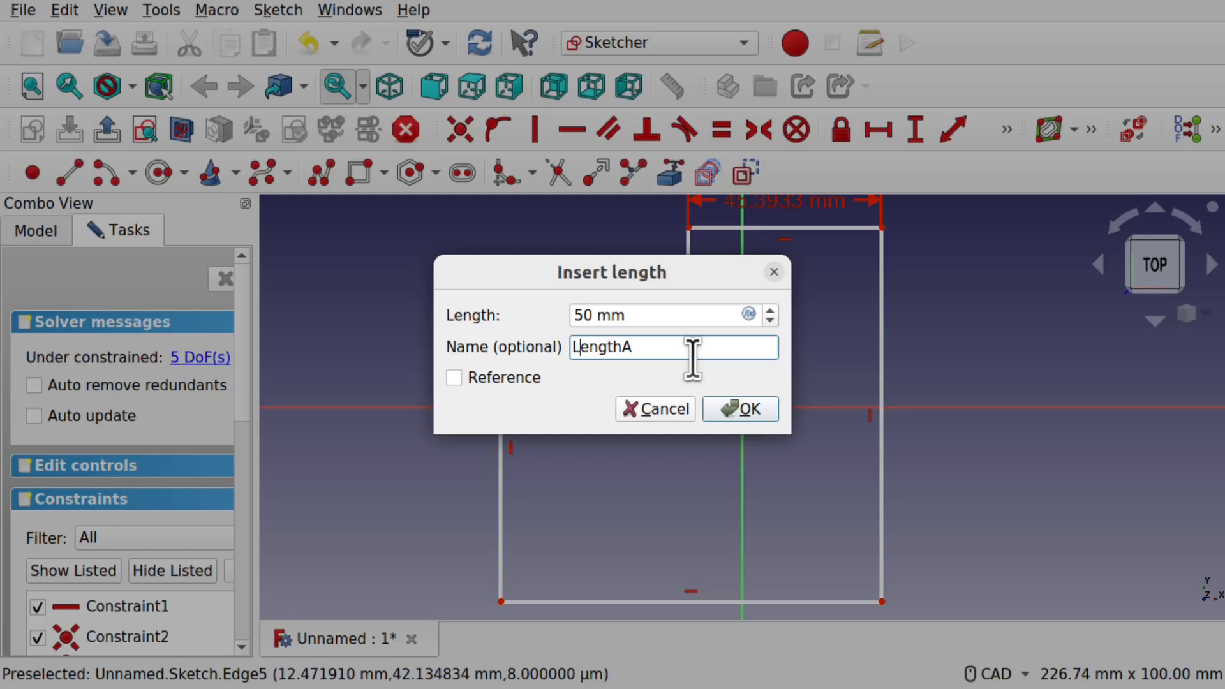
click(740, 408)
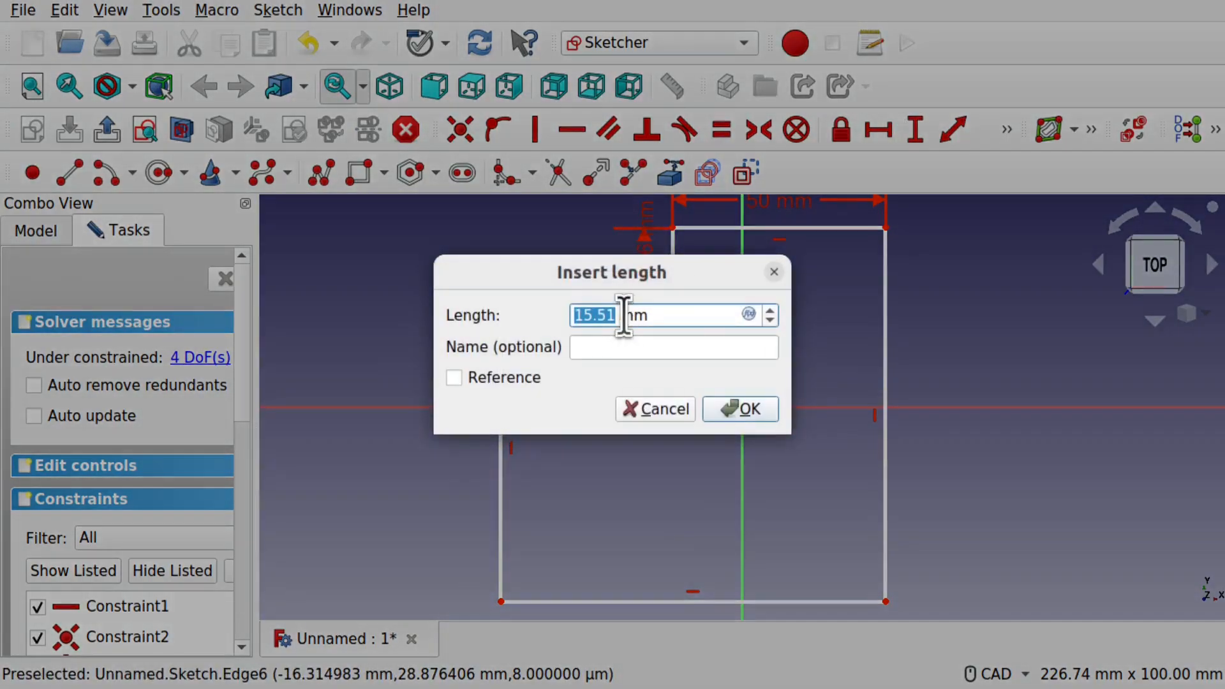
Constrain the short vertical step edge to 20 mm.
text(20 mm)
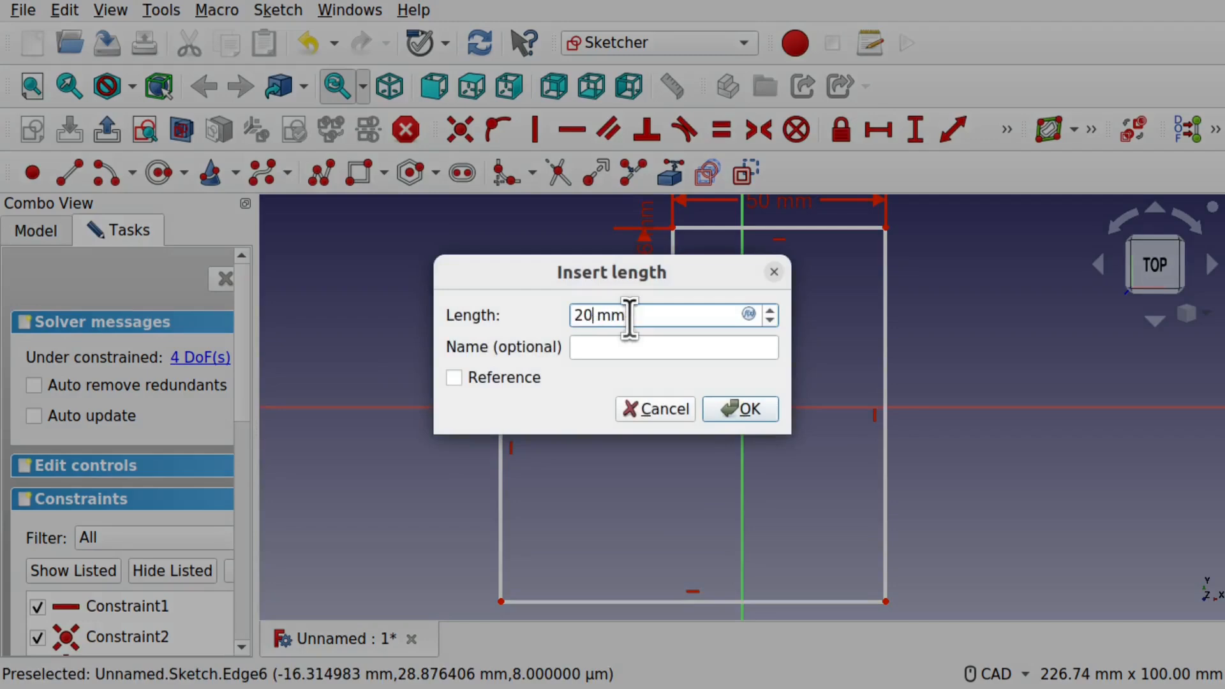
click(740, 408)
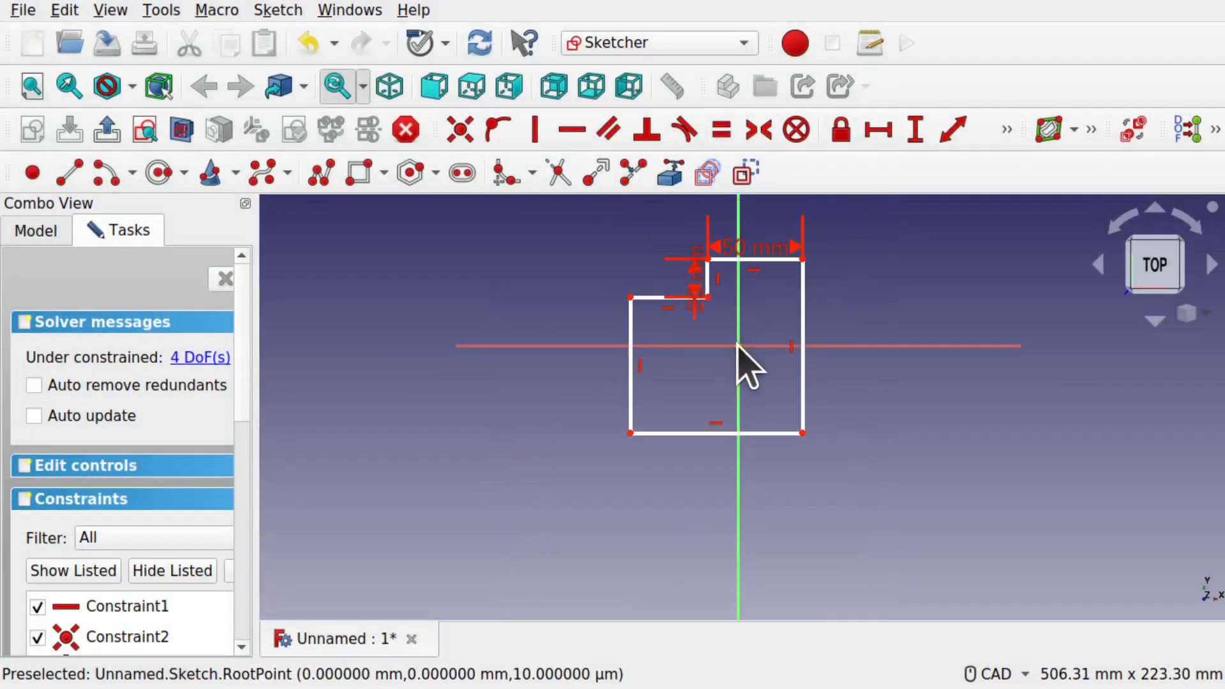
mouse_move(700, 320)
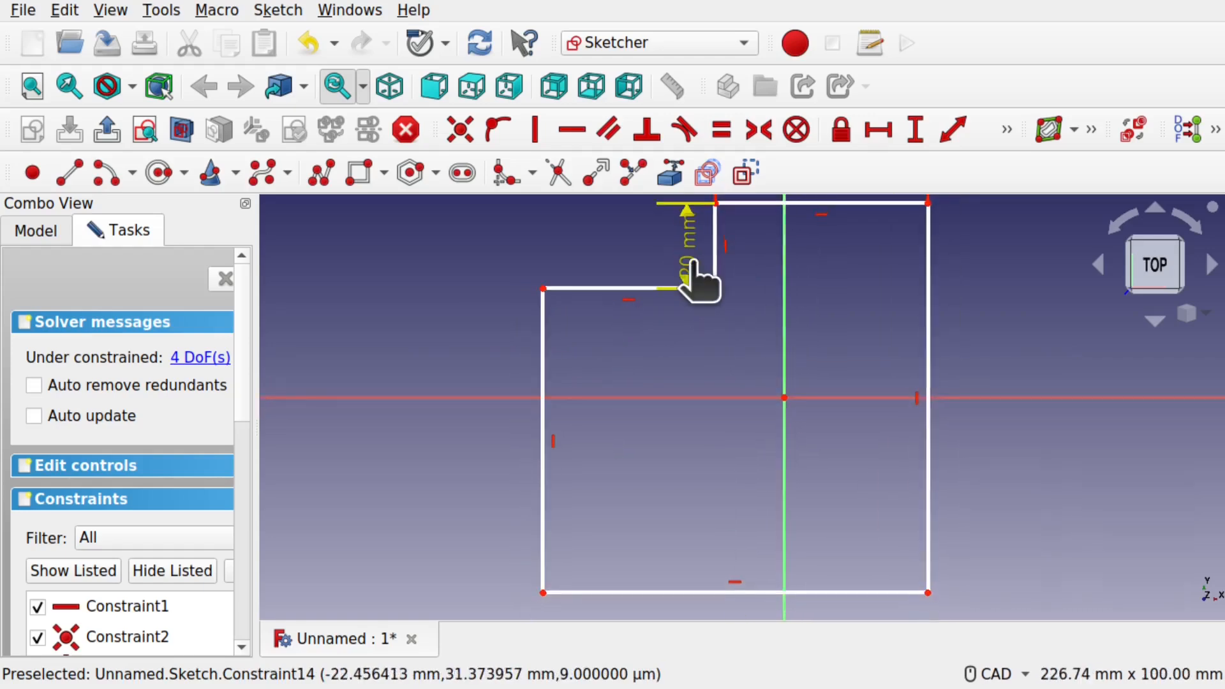
Rename the 20 mm step-edge constraint to LengthB.
click(689, 281)
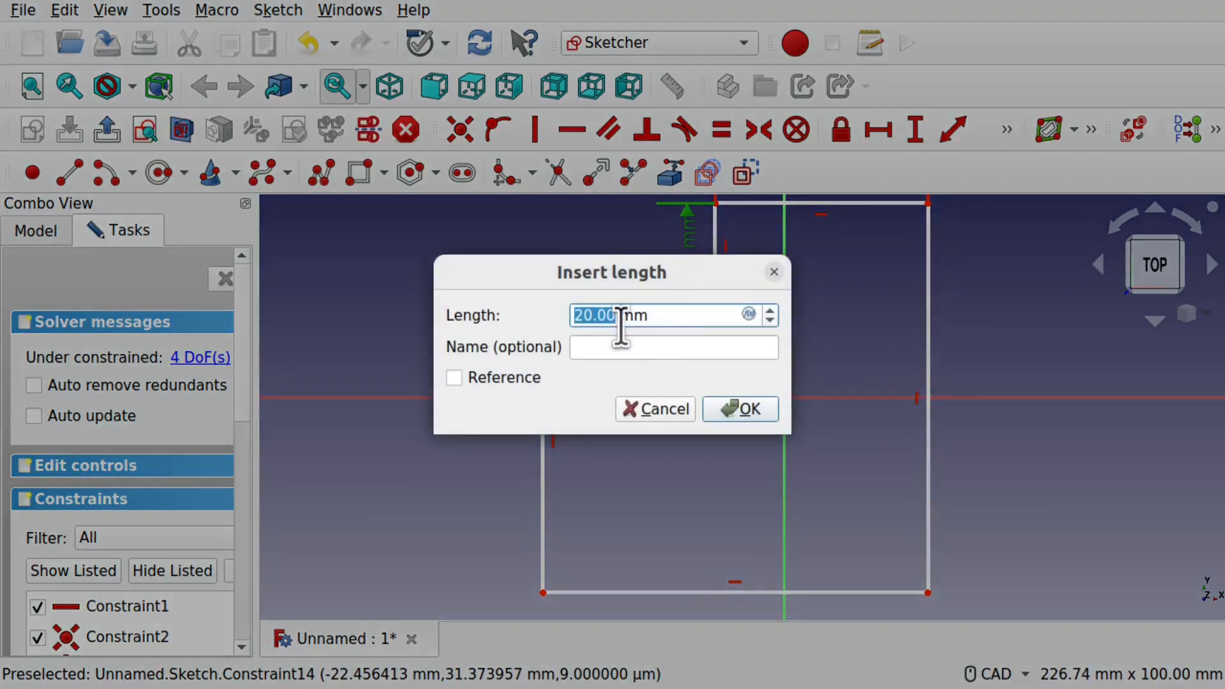
text(Lengt)
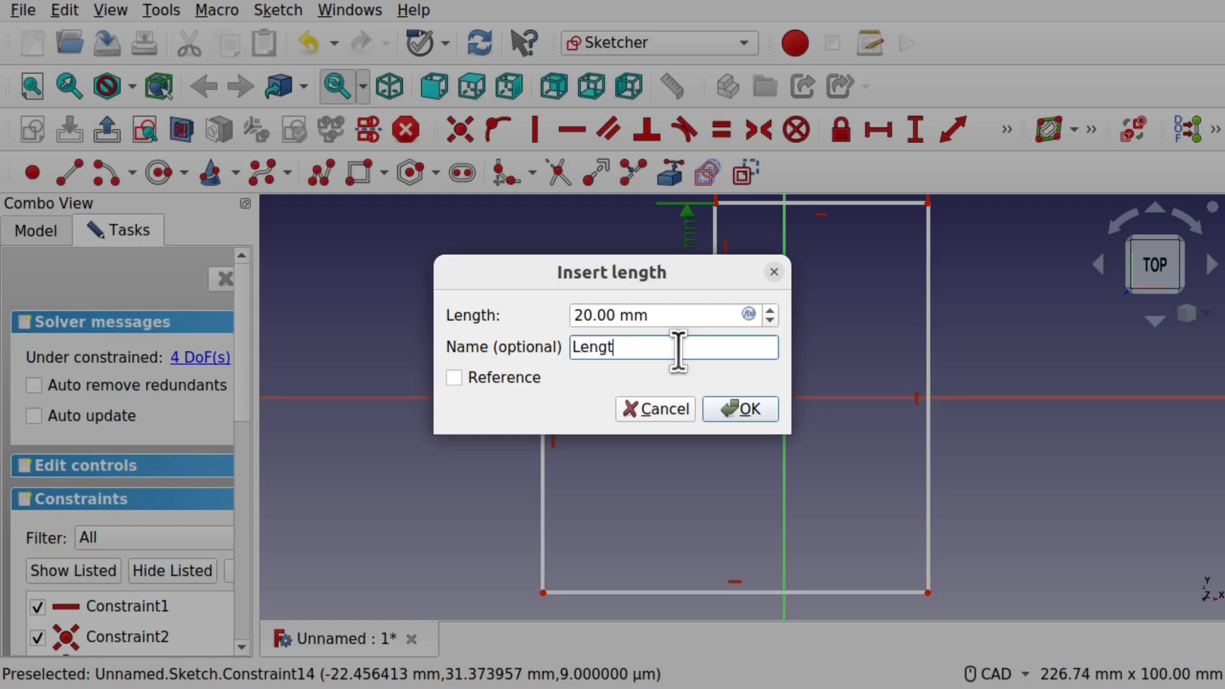
click(740, 408)
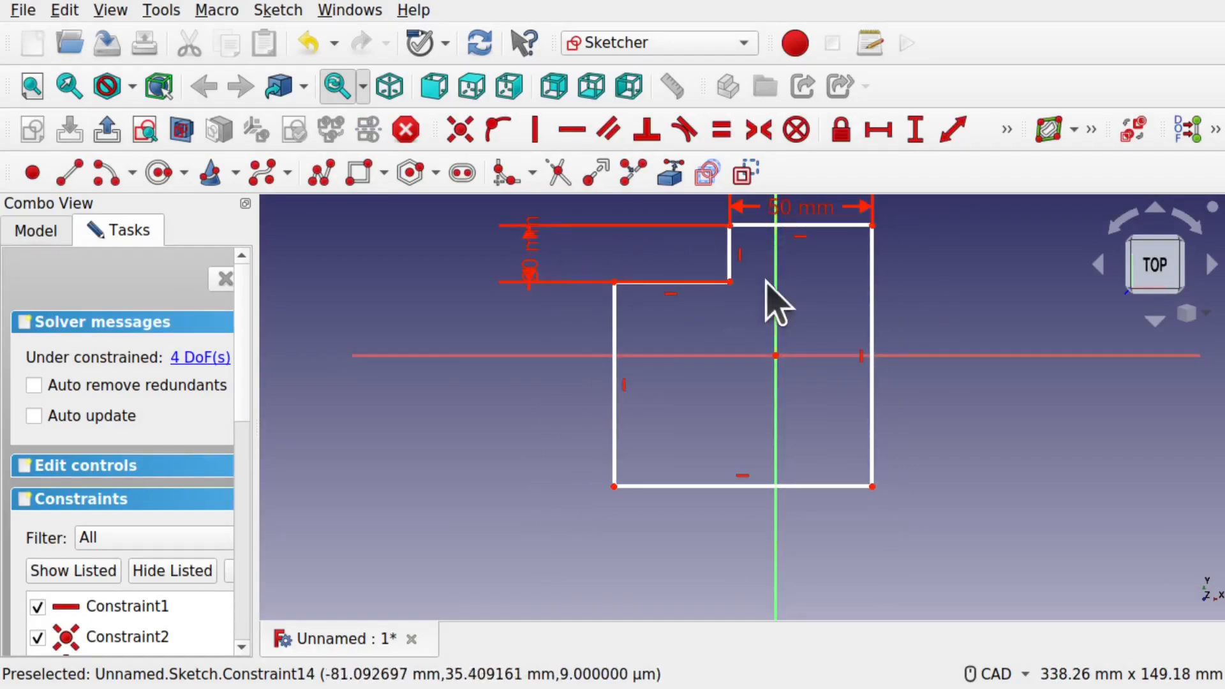
mouse_move(817, 234)
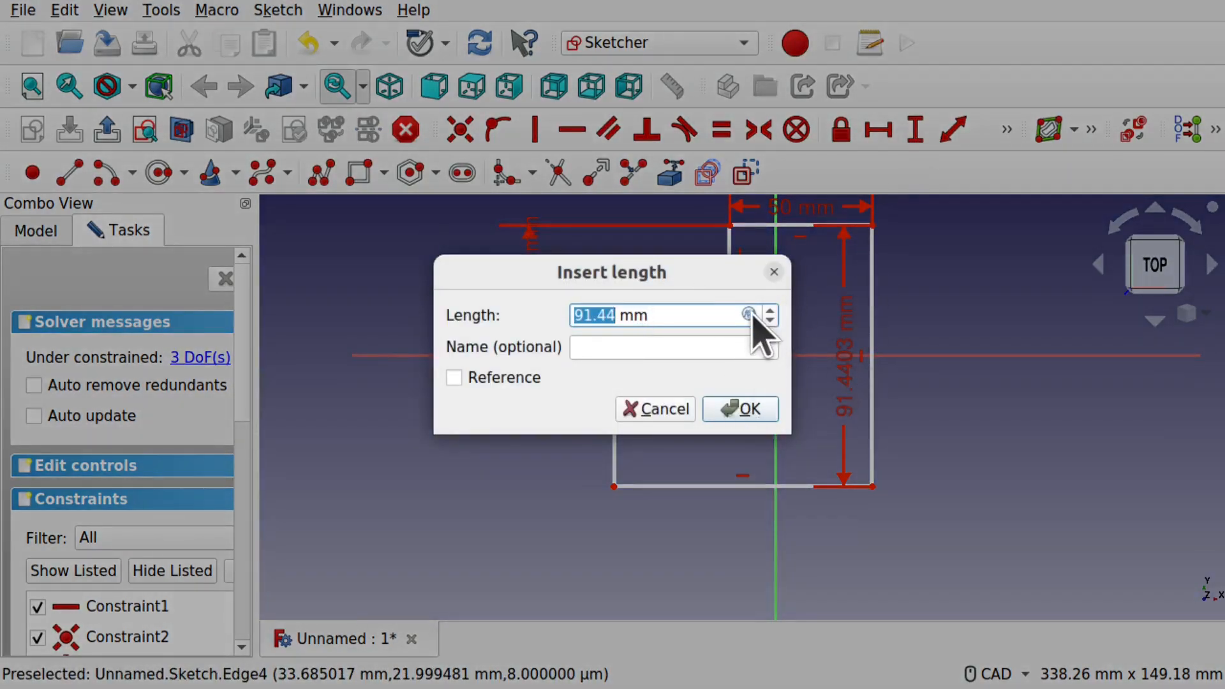
Enter a formula for the right edge combining Constraints.LengthA and Constraints.LengthB.
click(748, 314)
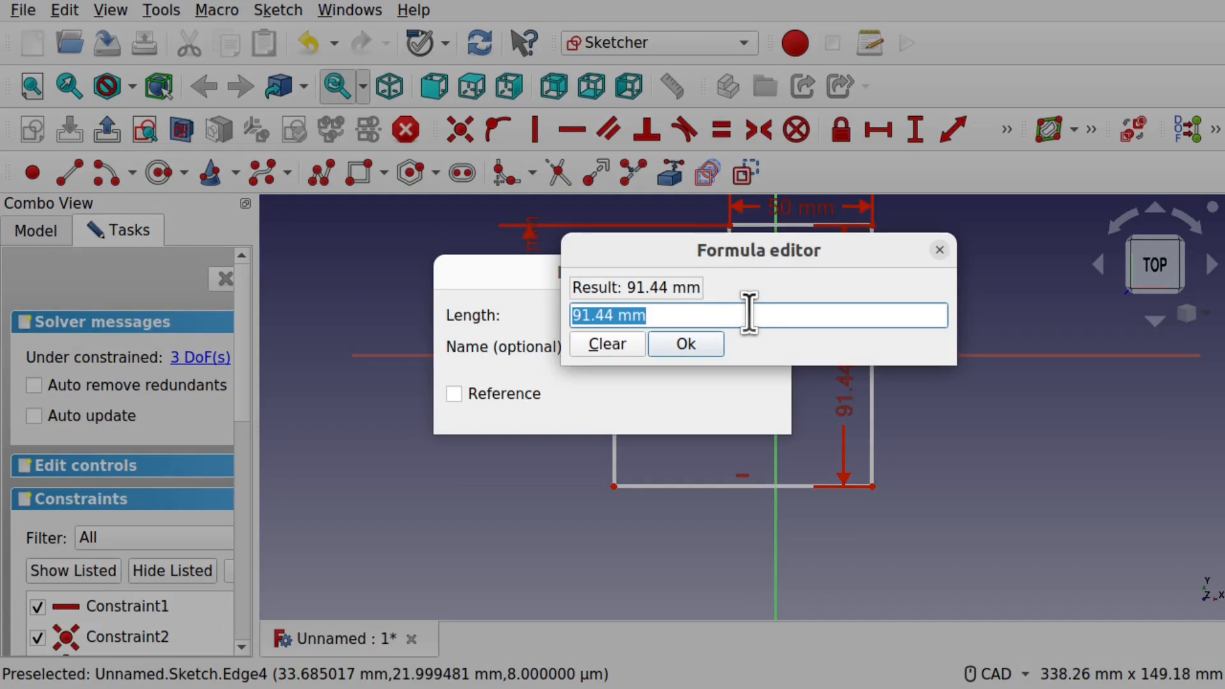
text(Constraints.Le)
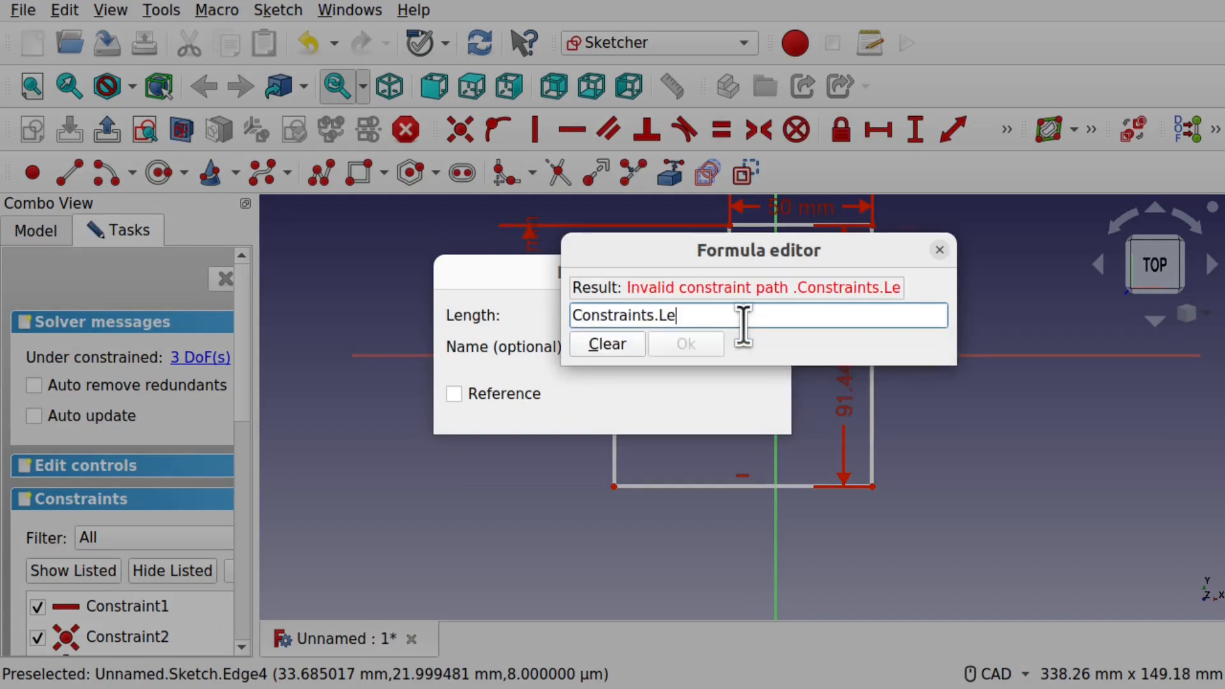
text(ngthA)
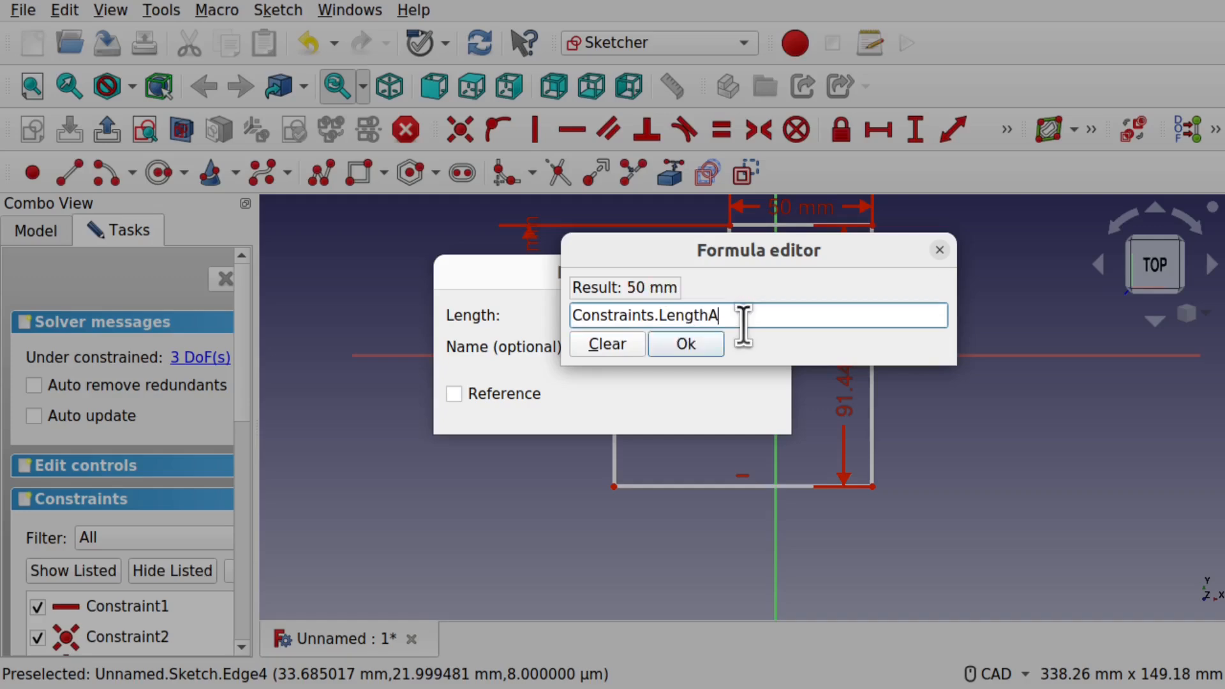
text(+ Con)
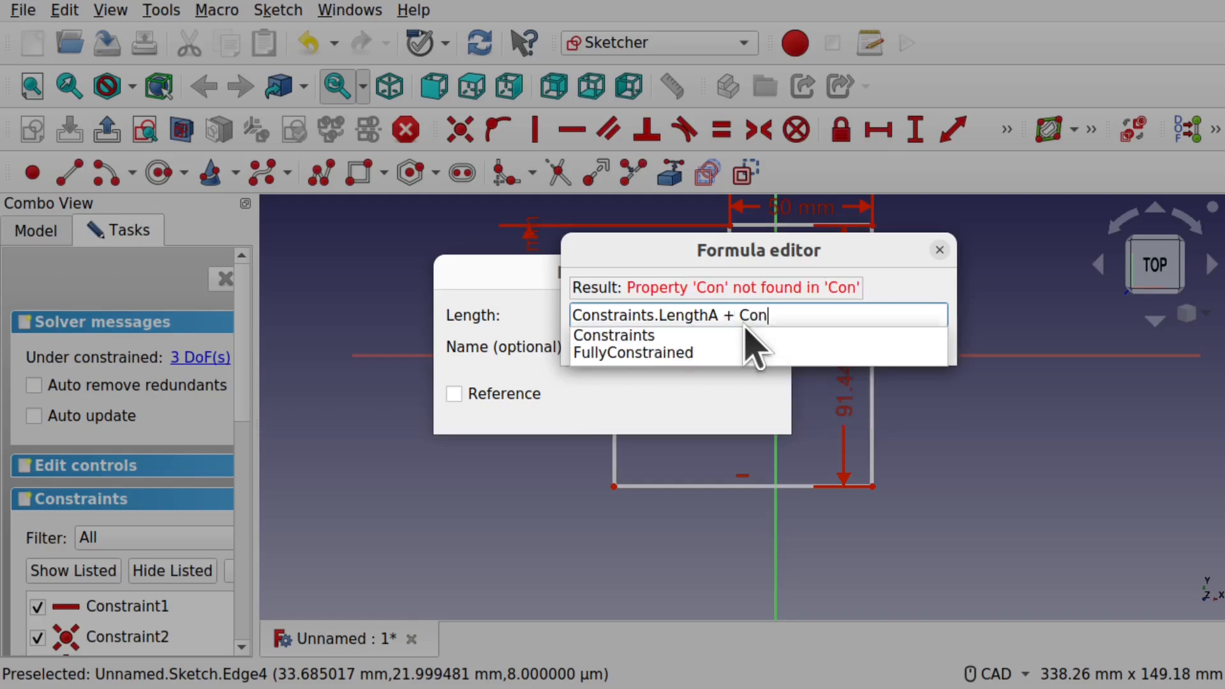
text(straints.)
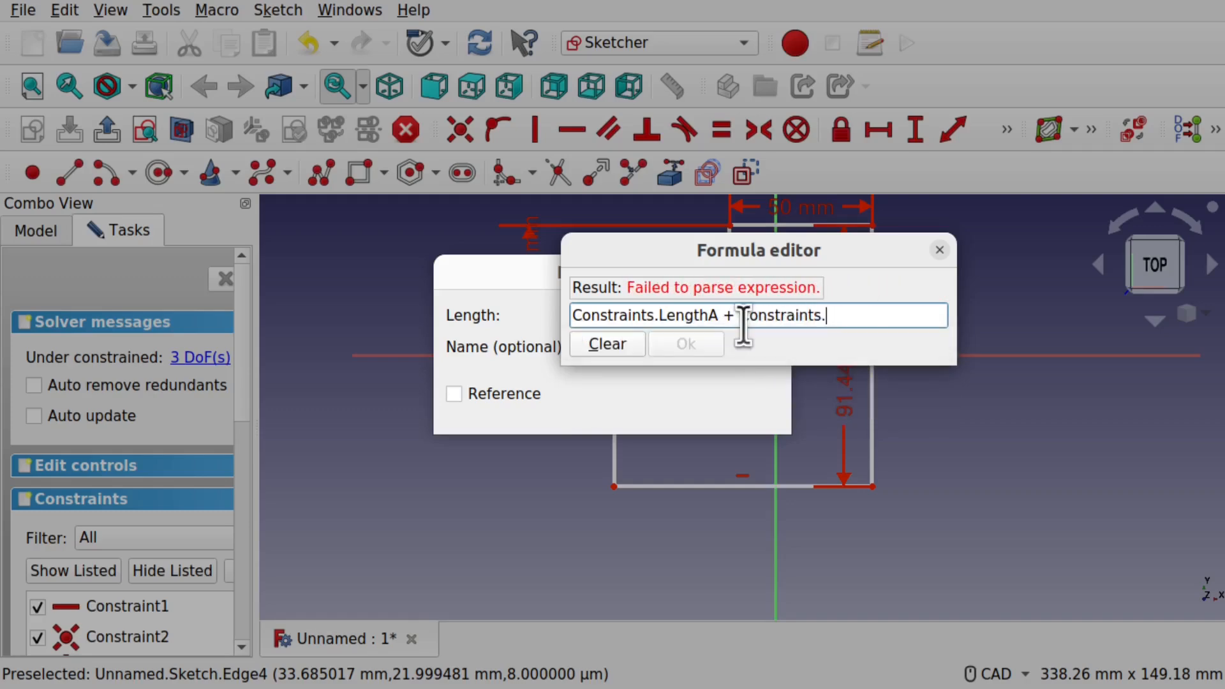
text(LengthB)
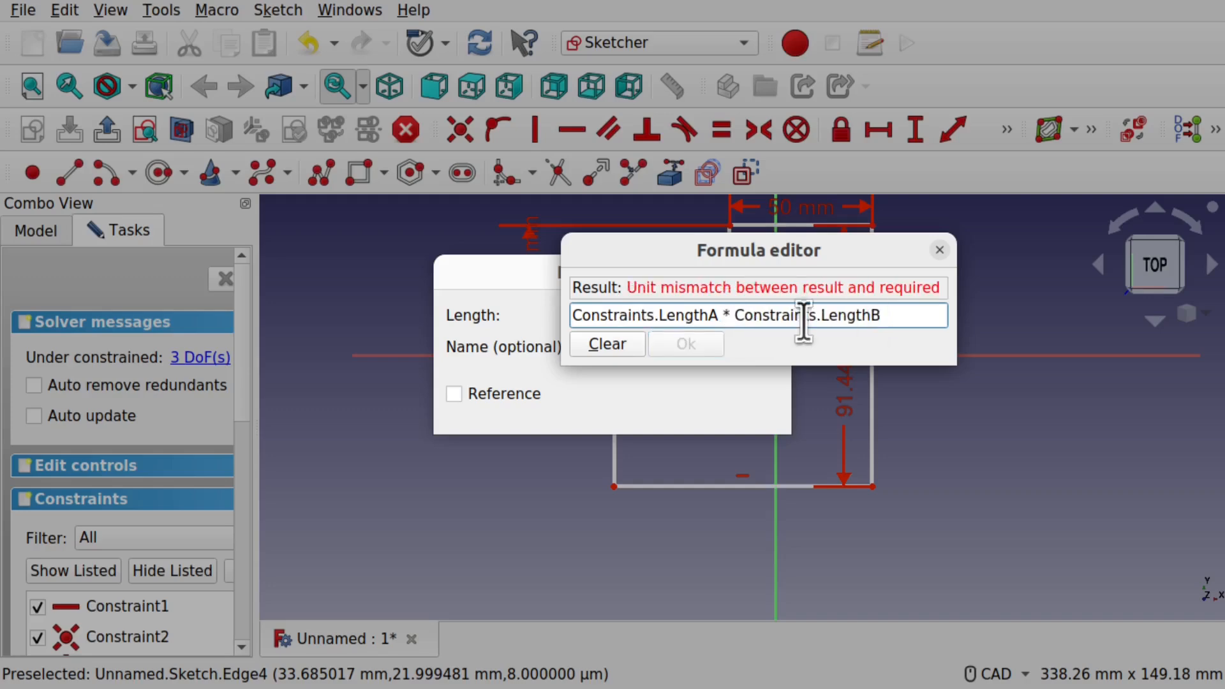
mouse_move(896, 309)
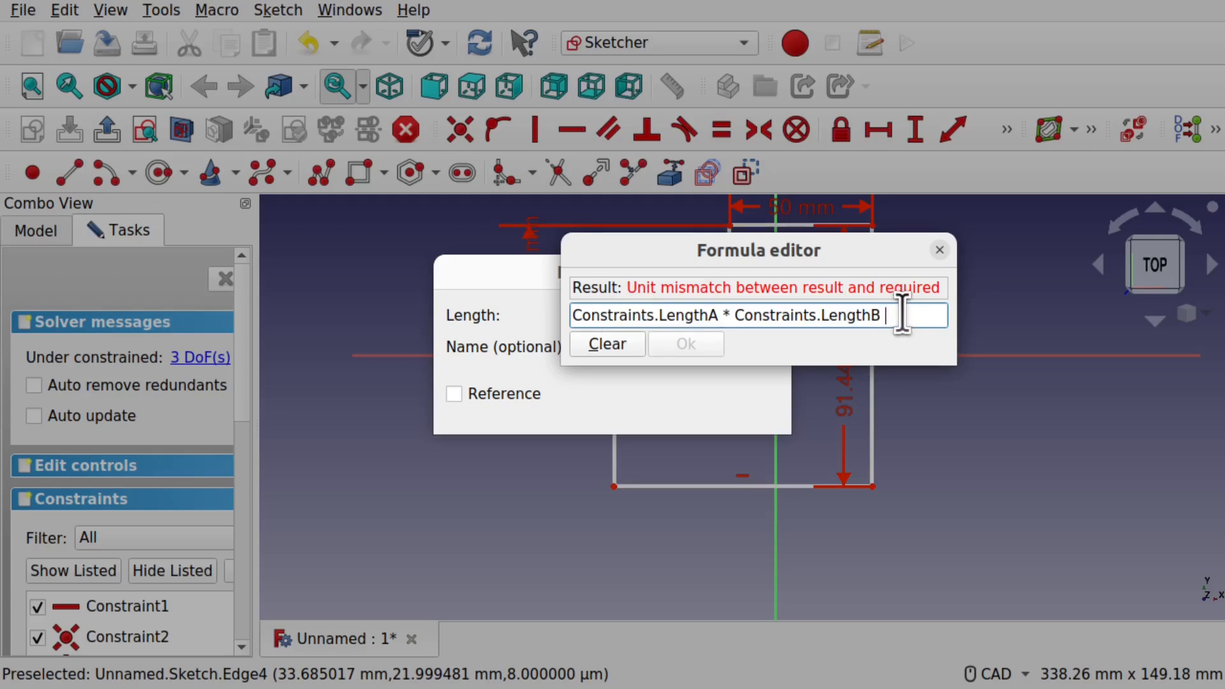
Set the right edge to Constraints.LengthA * Constraints.LengthB *1mm^-1, giving 1000 mm.
text(*)
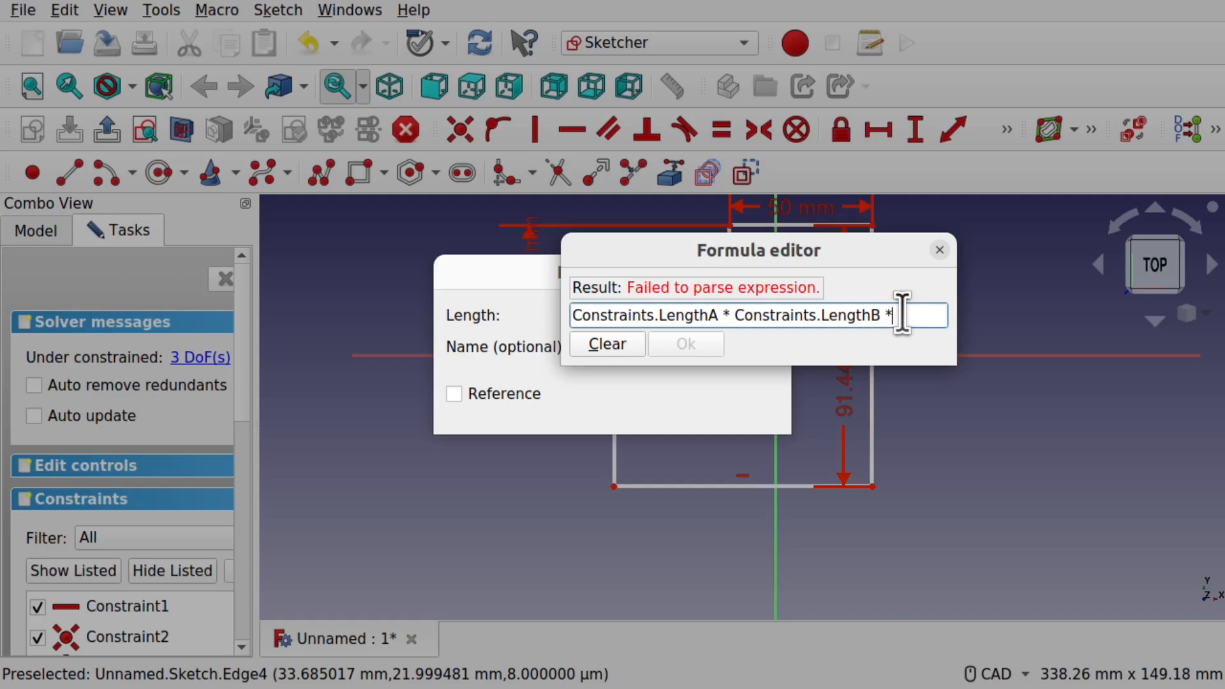
text(1)
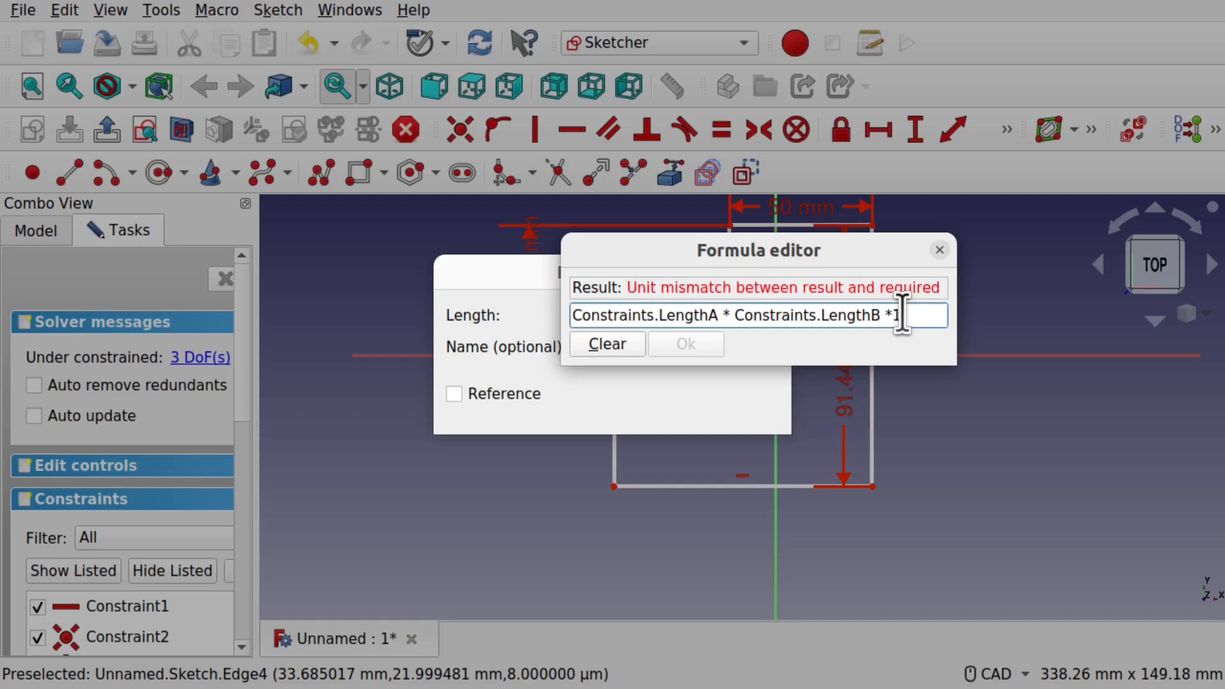
text(mm)
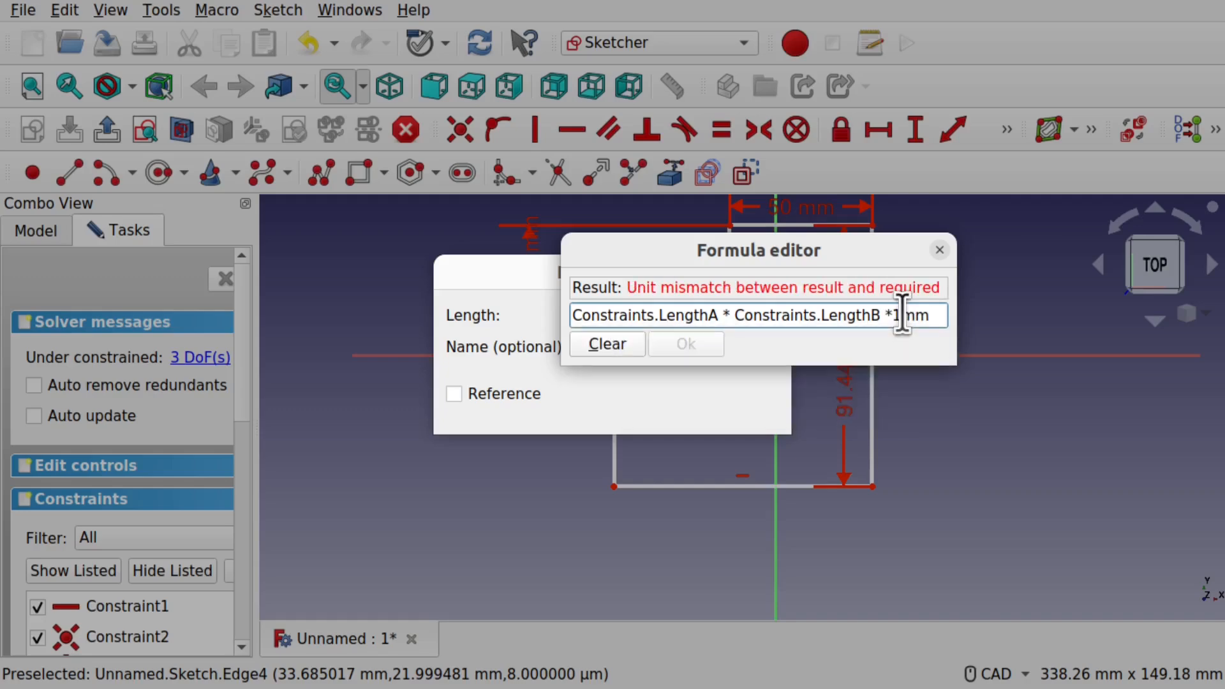
text(^-1)
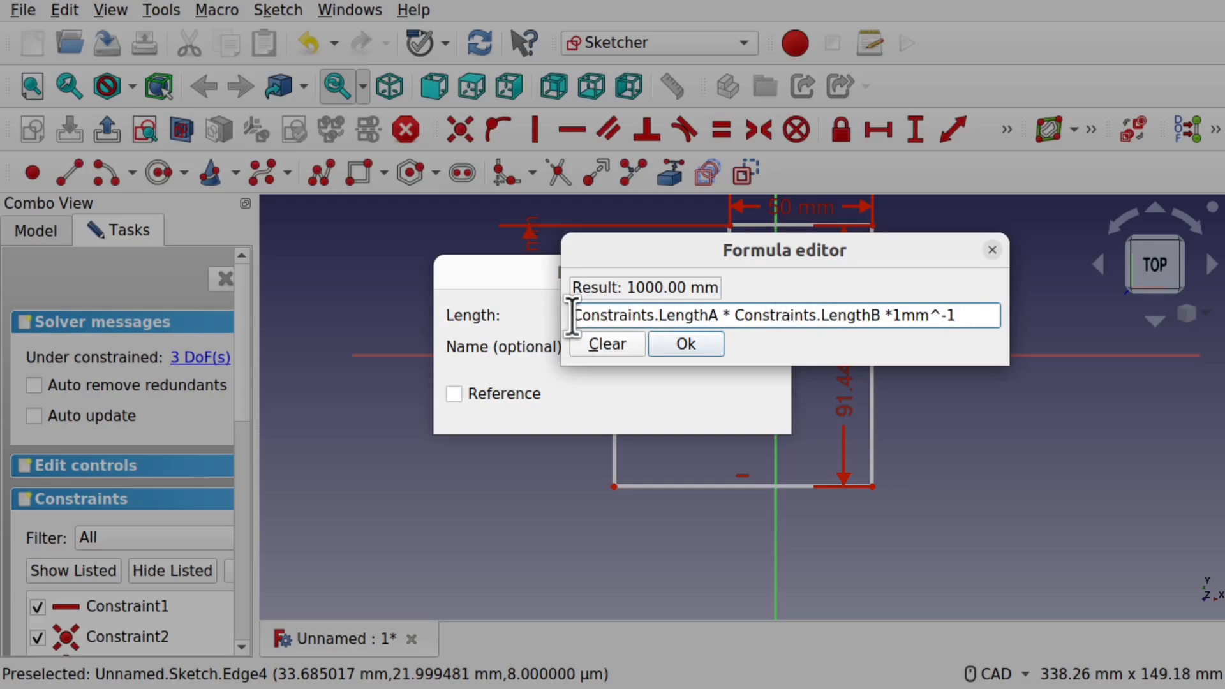
triple_click(781, 315)
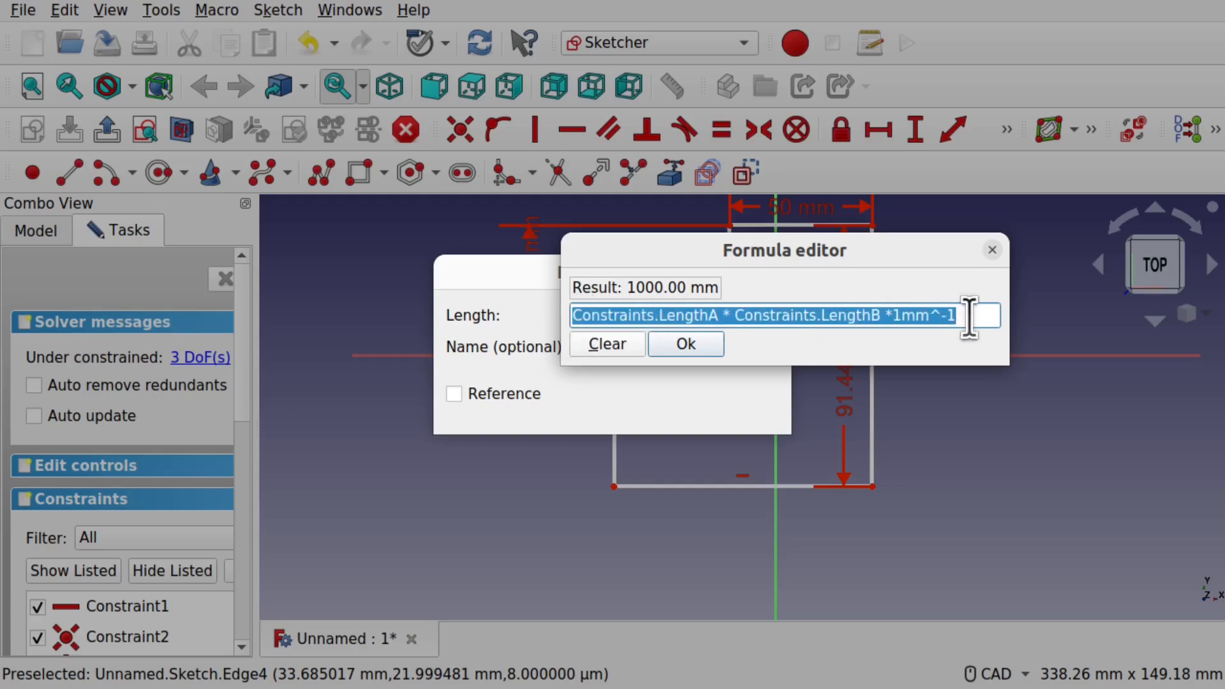
click(685, 344)
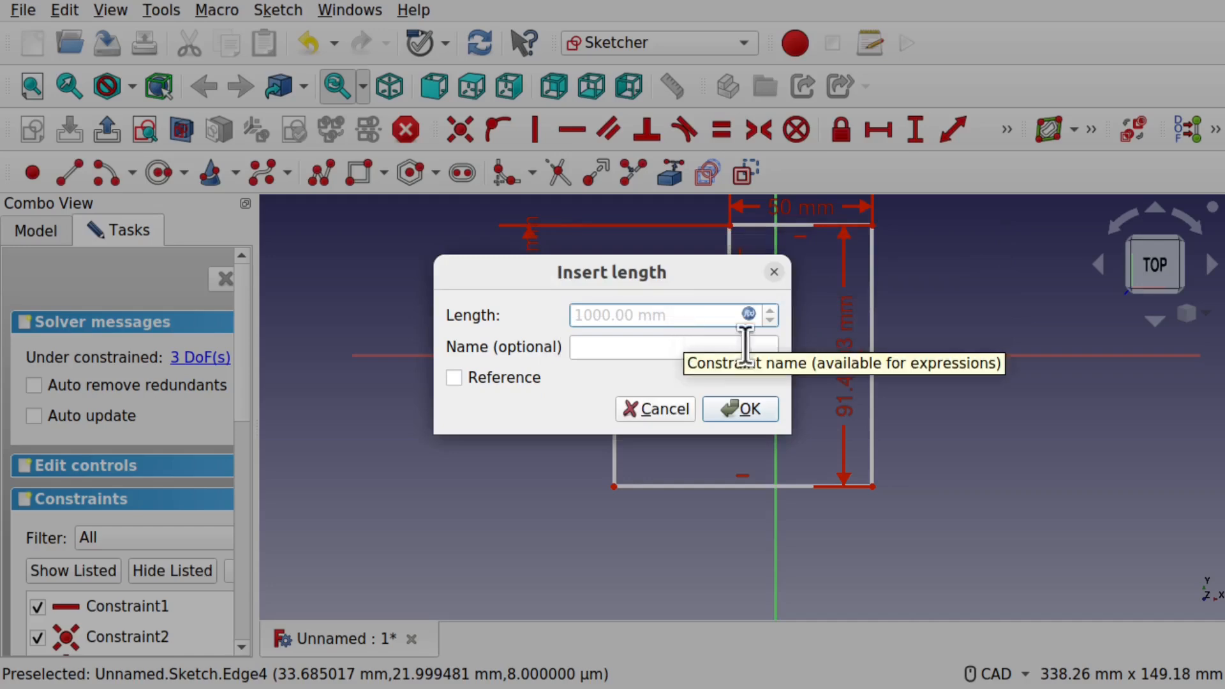
click(740, 409)
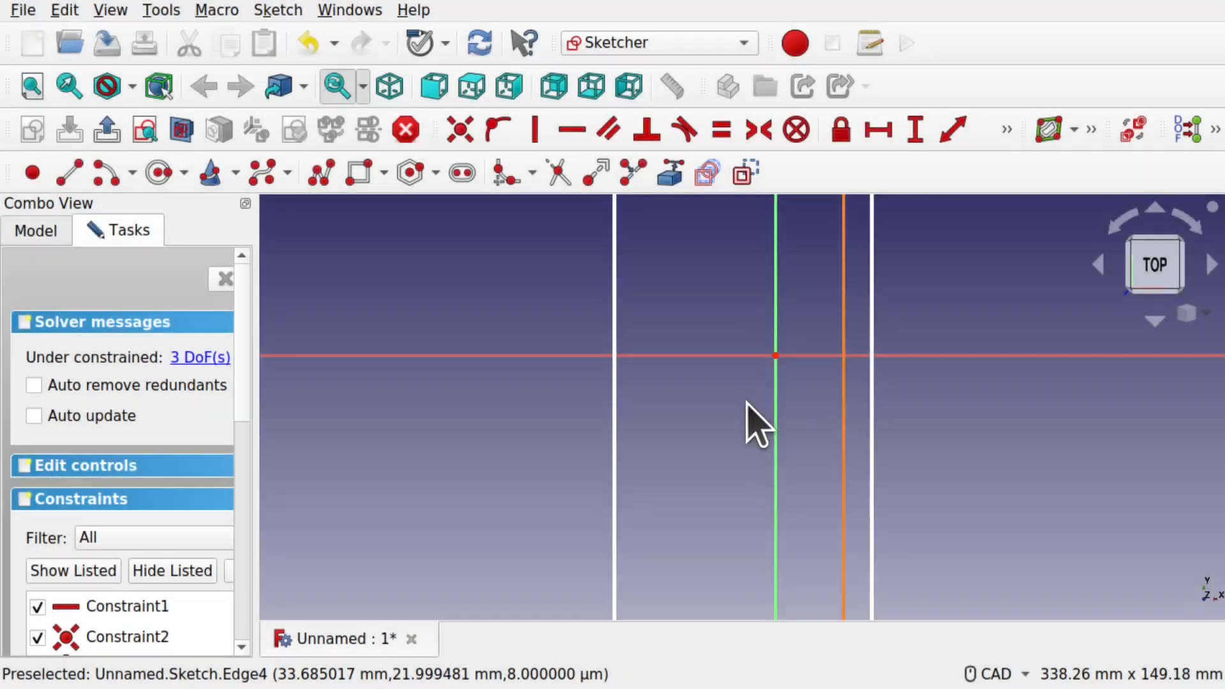